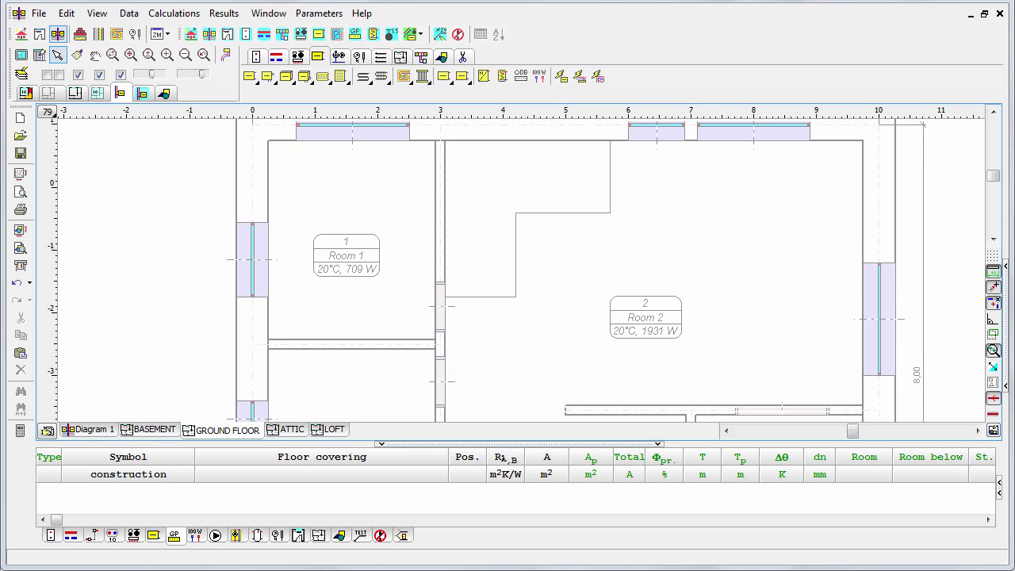
{"action": "mouse_move", "coordinate": [410, 83]}
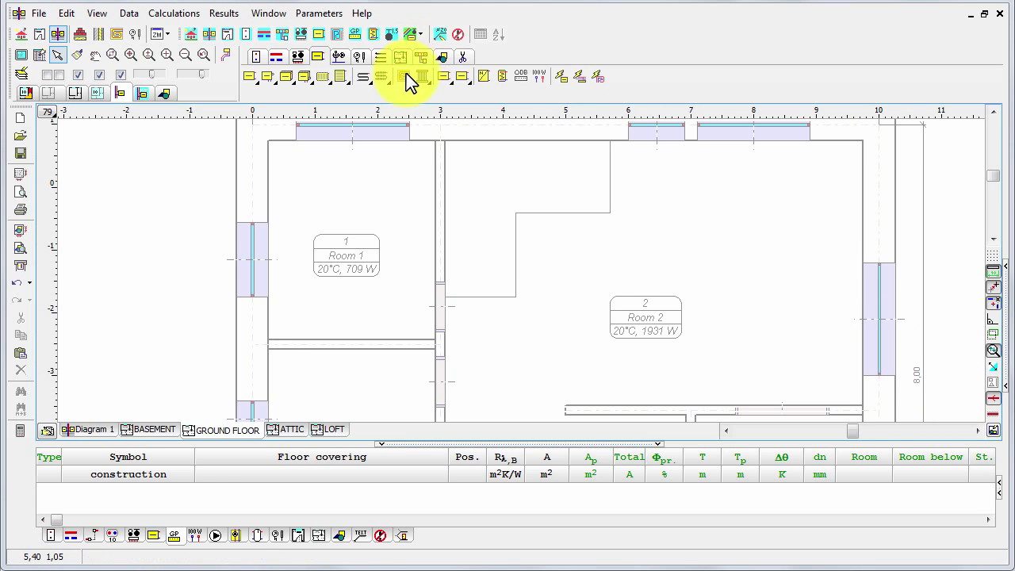
- Outline a 13.30 m² ceramic underfloor heating field over the right part of Room 2
{"action": "left_click", "coordinate": [404, 76]}
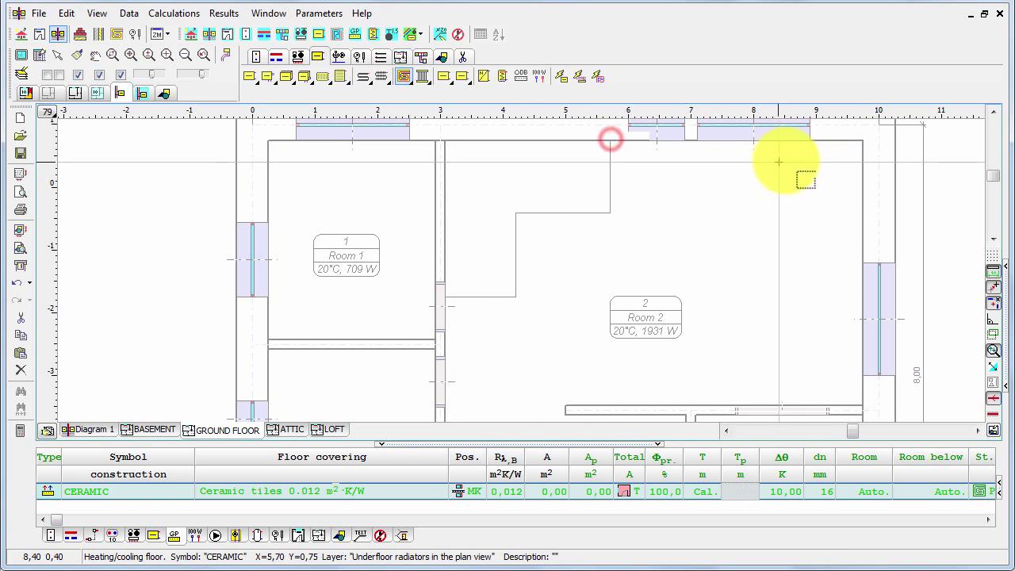
{"action": "left_click_drag", "start_coordinate": [613, 146], "coordinate": [863, 309]}
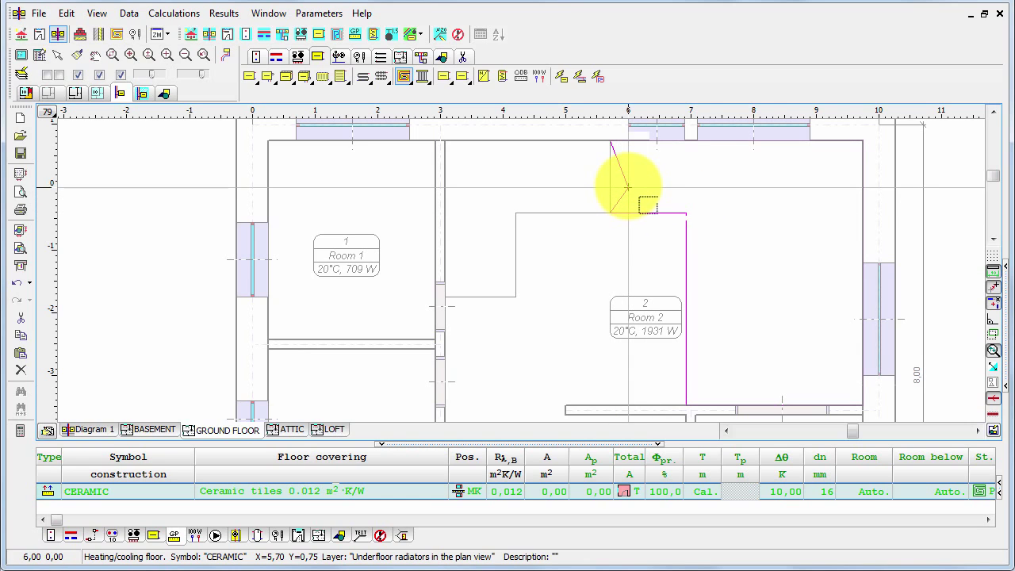
{"action": "mouse_move", "coordinate": [628, 181]}
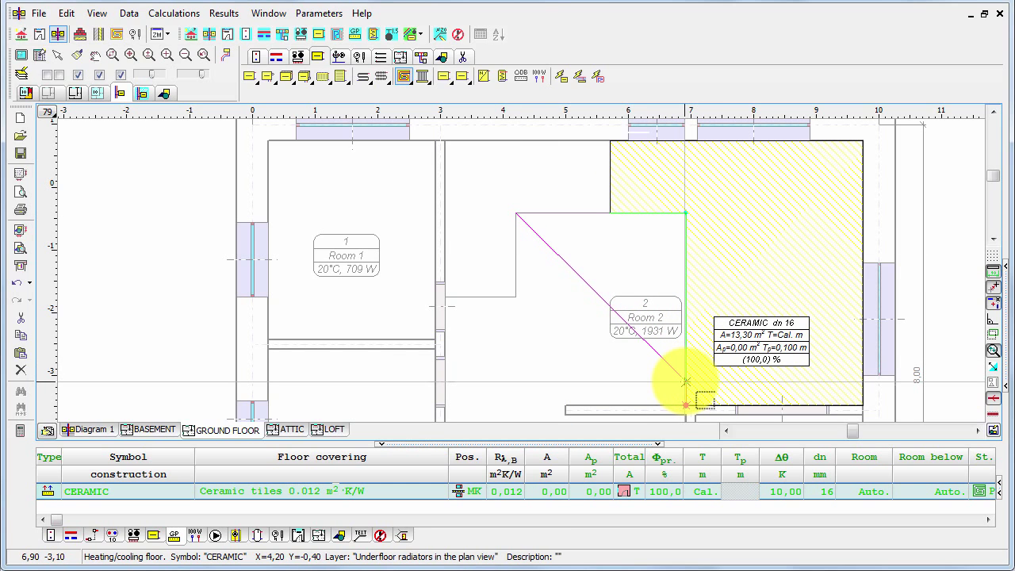
- Drag out a second 7.36 m² ceramic heating field in the centre of Room 2
{"action": "left_click_drag", "start_coordinate": [685, 380], "coordinate": [635, 381]}
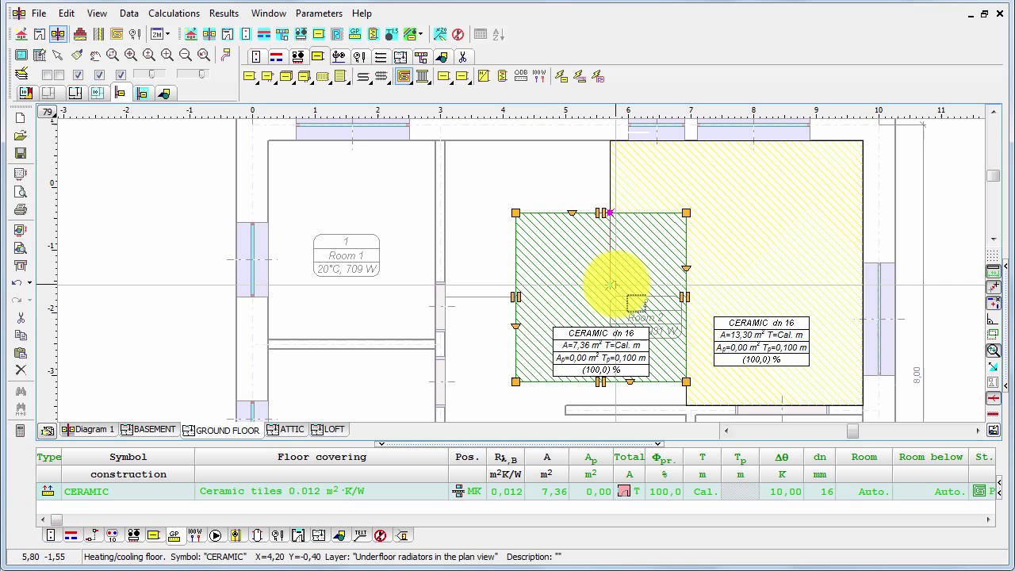
{"action": "mouse_move", "coordinate": [606, 178]}
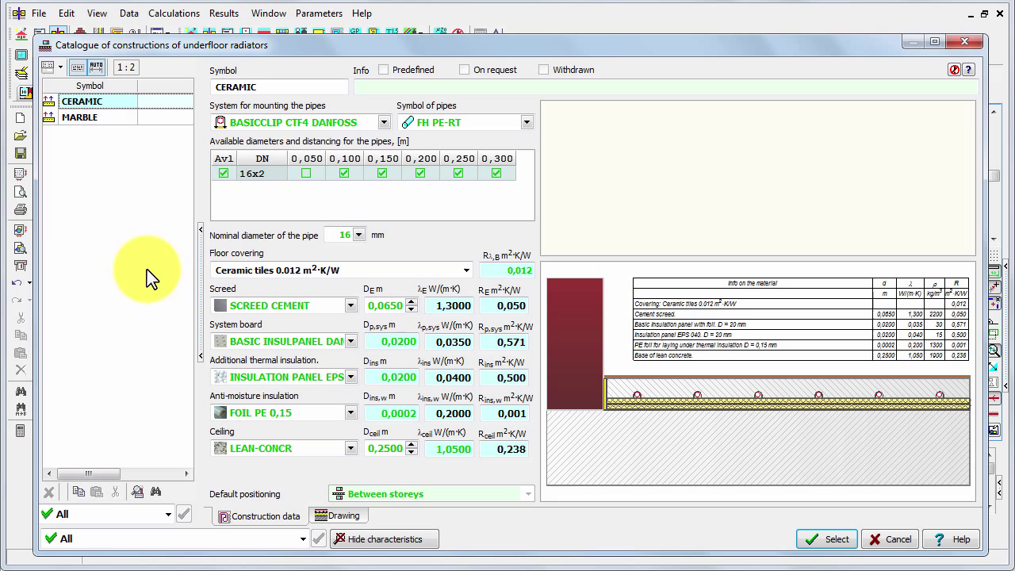
- Choose MARBLE in the constructions catalogue and apply it to both Room 2 fields
{"action": "left_click", "coordinate": [79, 117]}
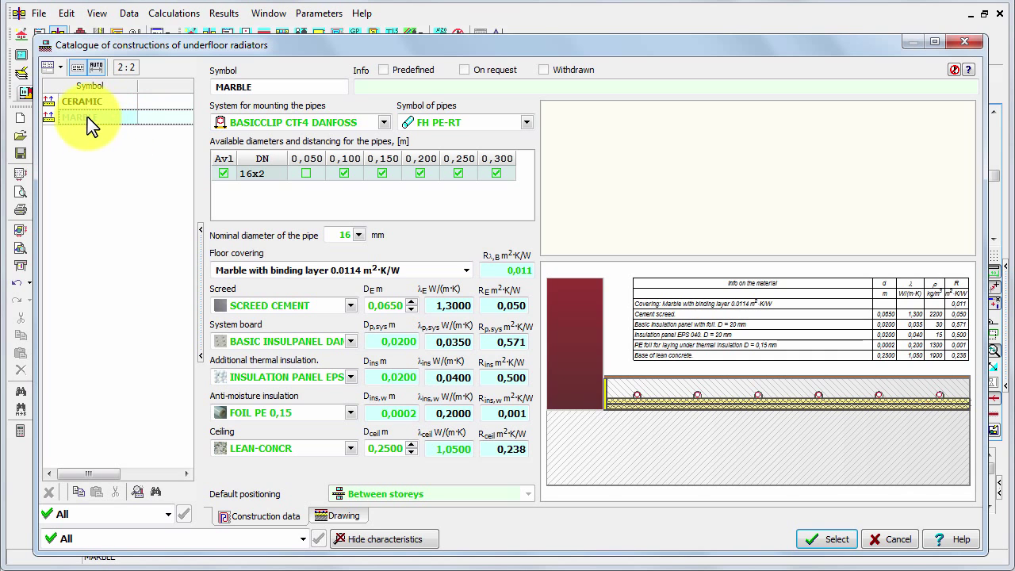
{"action": "left_click", "coordinate": [79, 118]}
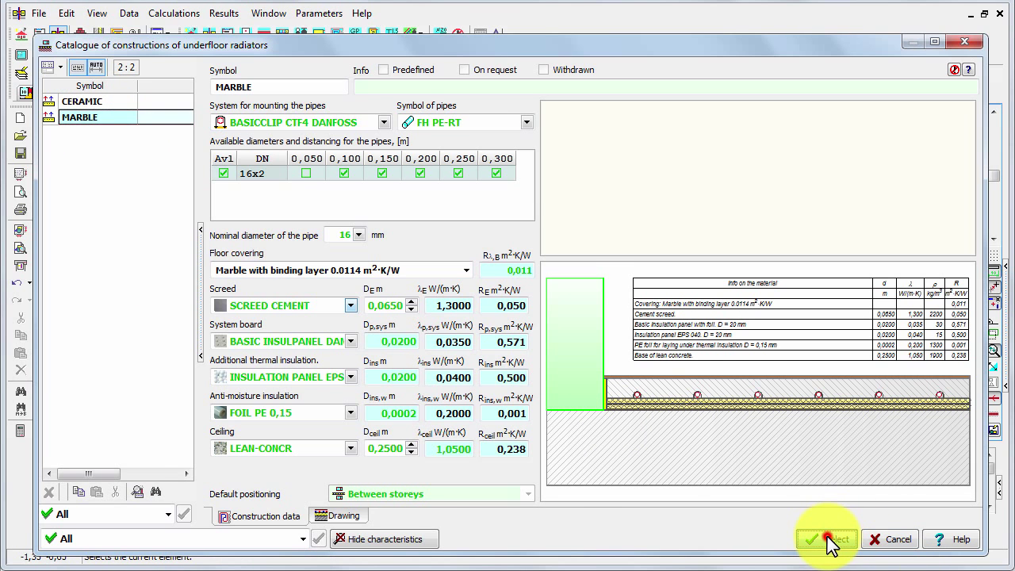
{"action": "left_click", "coordinate": [826, 540]}
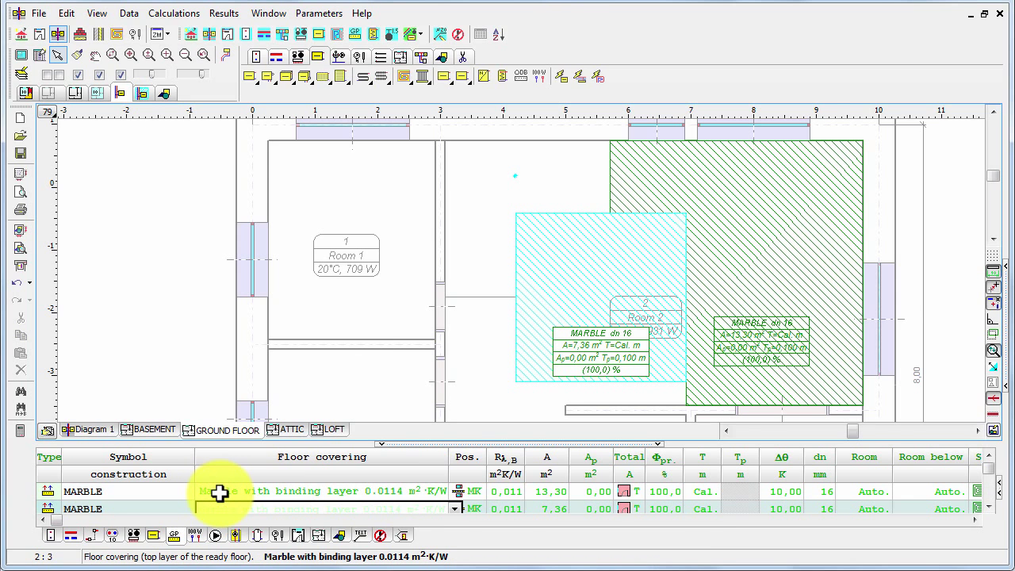
{"action": "mouse_move", "coordinate": [221, 494]}
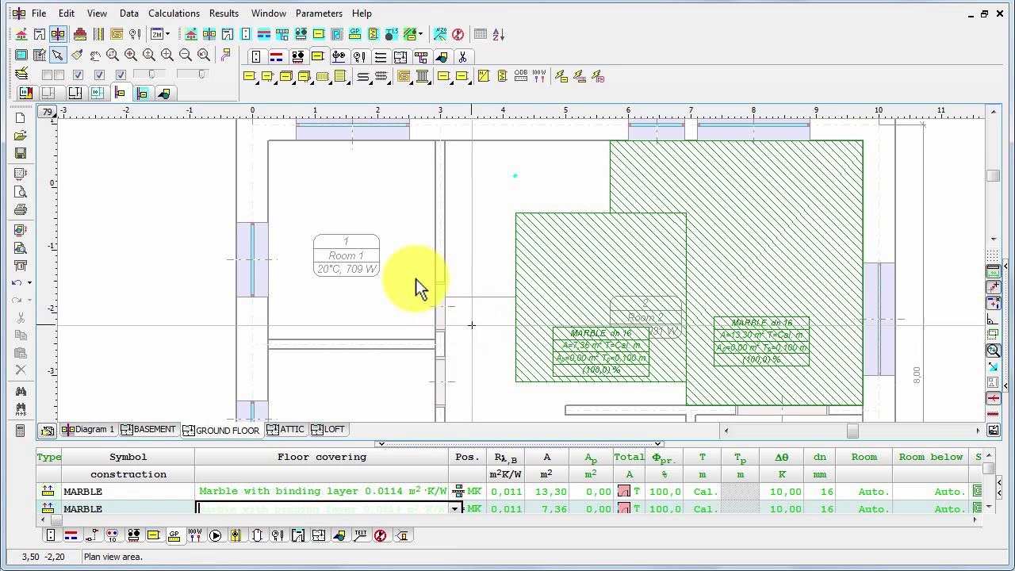
{"action": "mouse_move", "coordinate": [254, 277]}
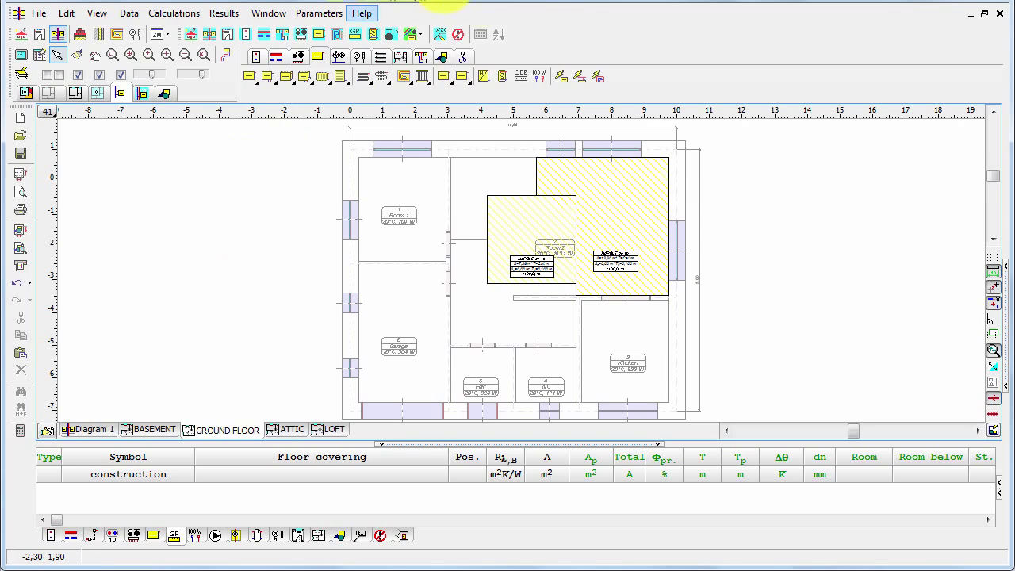
{"action": "mouse_move", "coordinate": [600, 79]}
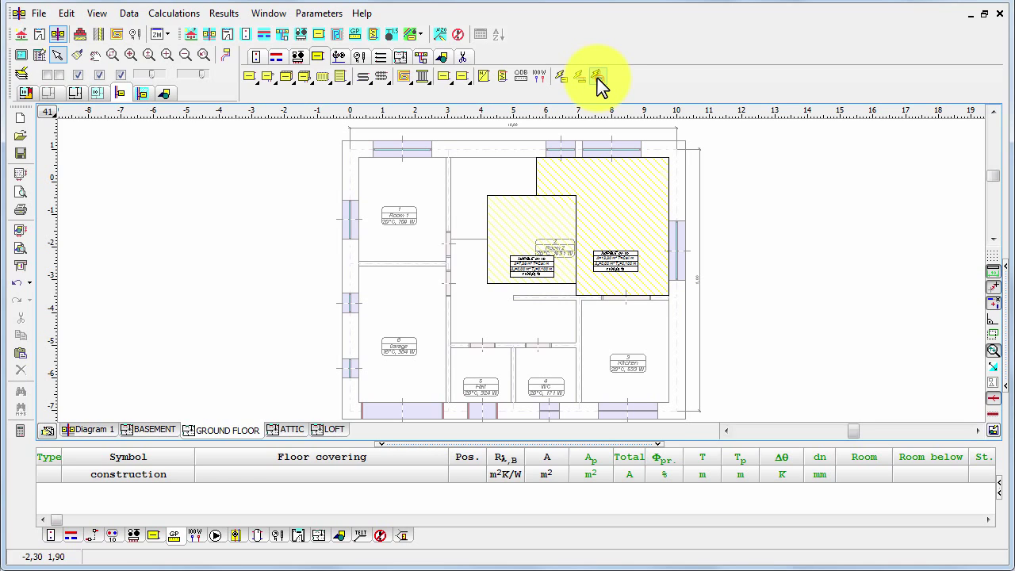
{"action": "mouse_move", "coordinate": [103, 109]}
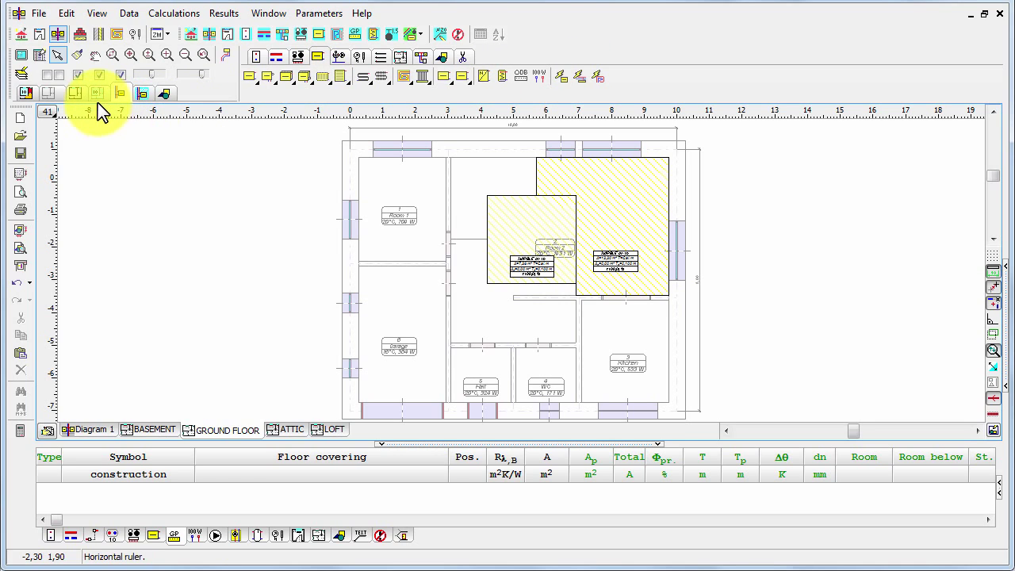
{"action": "mouse_move", "coordinate": [96, 92]}
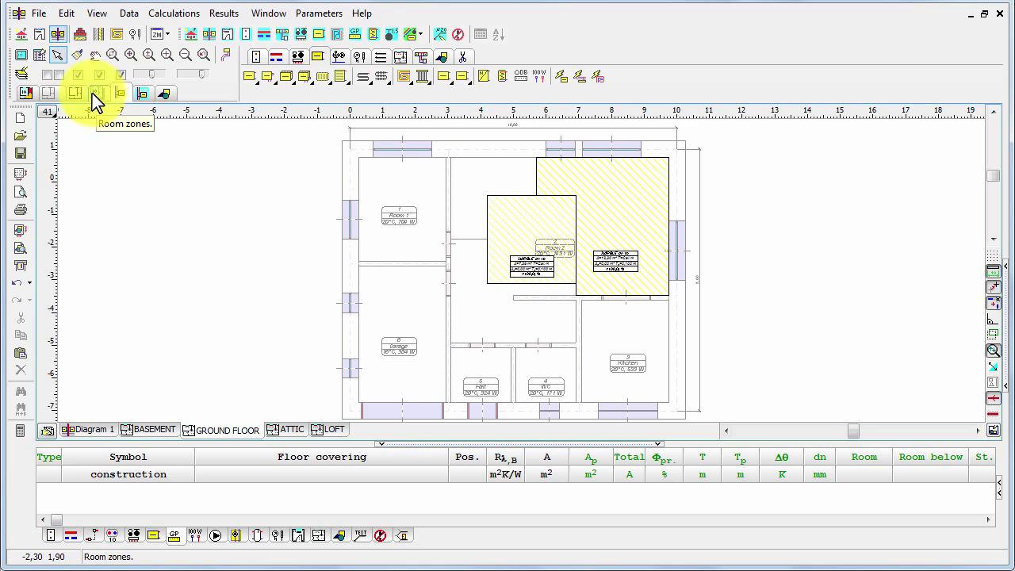
- Enable room-zones mode so the remaining ground-floor rooms show as selected zones
{"action": "left_click", "coordinate": [97, 92]}
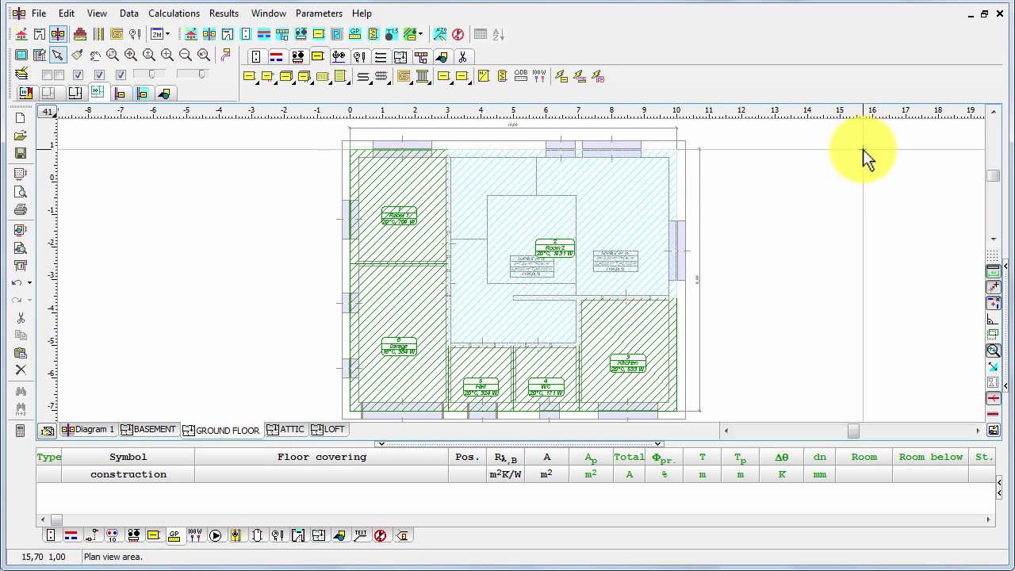
{"action": "mouse_move", "coordinate": [864, 172]}
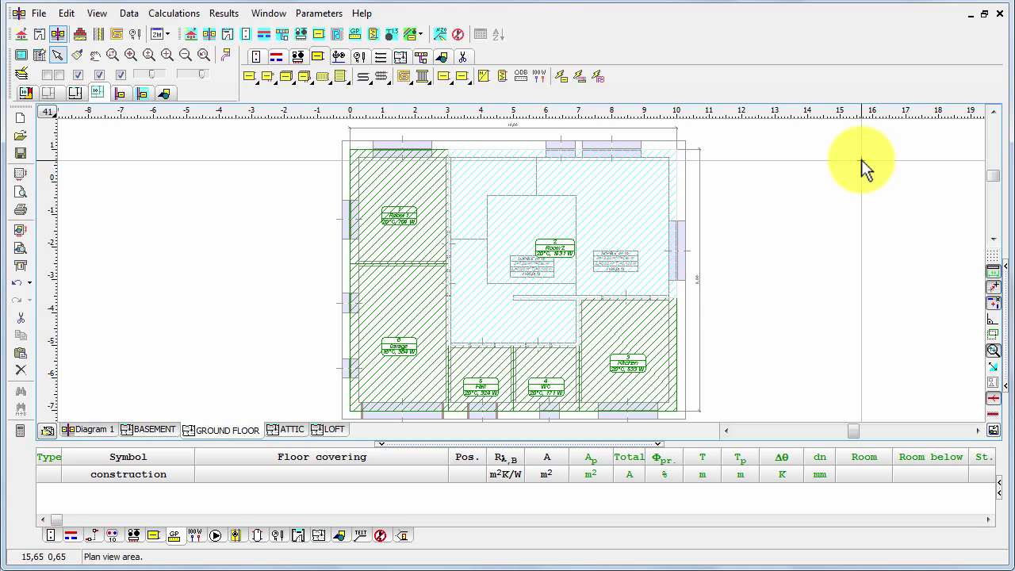